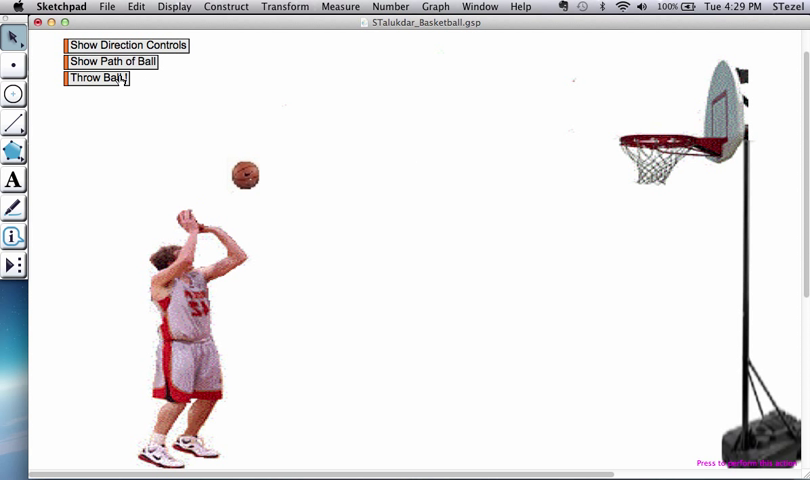
- Show the ball's direction controls and its dashed parabolic path toward the hoop
{"action": "left_click", "coordinate": [96, 78]}
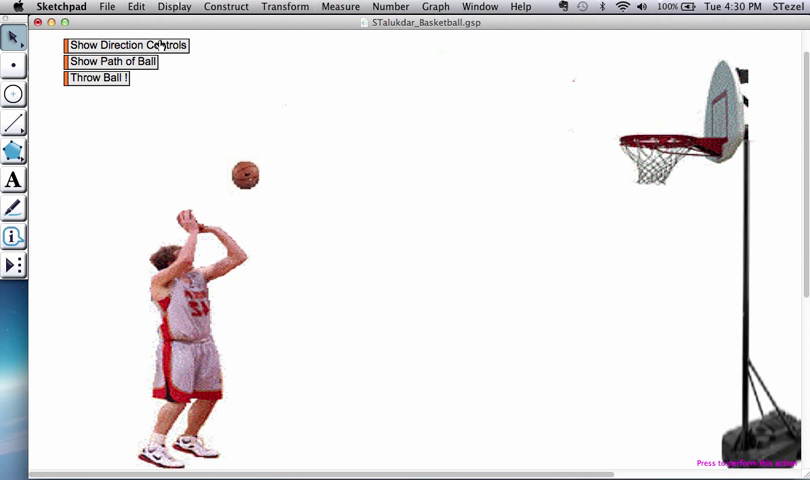
{"action": "left_click", "coordinate": [125, 45]}
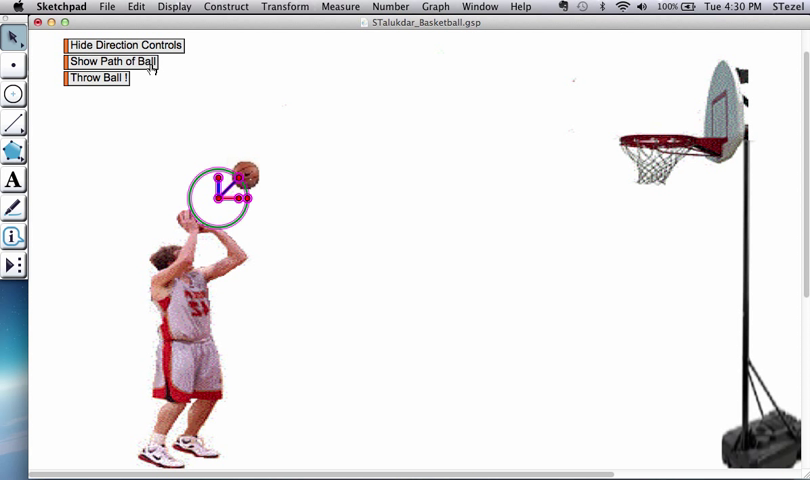
{"action": "left_click", "coordinate": [110, 61]}
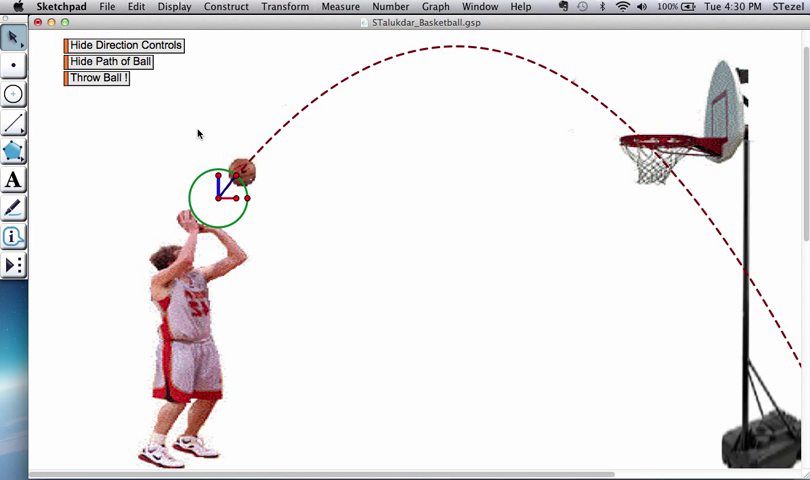
- Throw the ball along the dashed arc with Throw Ball !, then replay the throw
{"action": "left_click", "coordinate": [97, 78]}
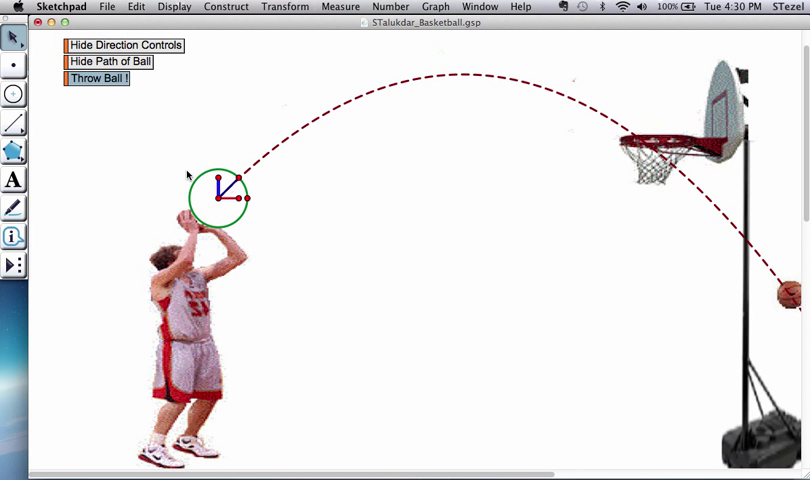
{"action": "left_click", "coordinate": [97, 78]}
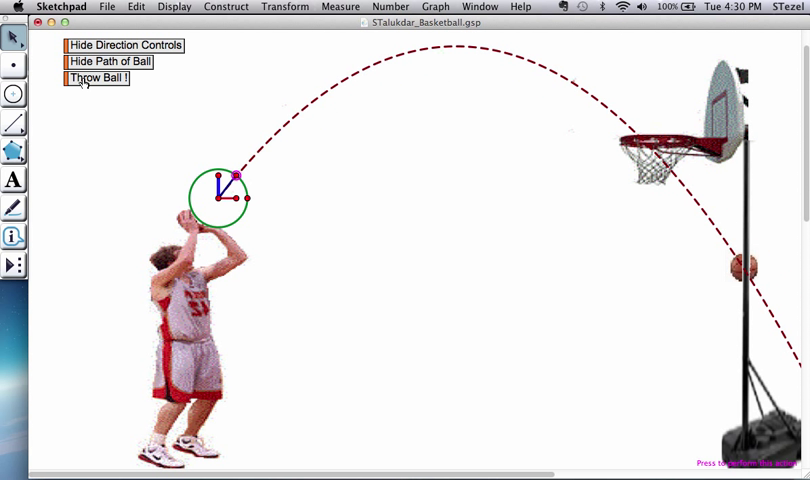
{"action": "left_click", "coordinate": [96, 78]}
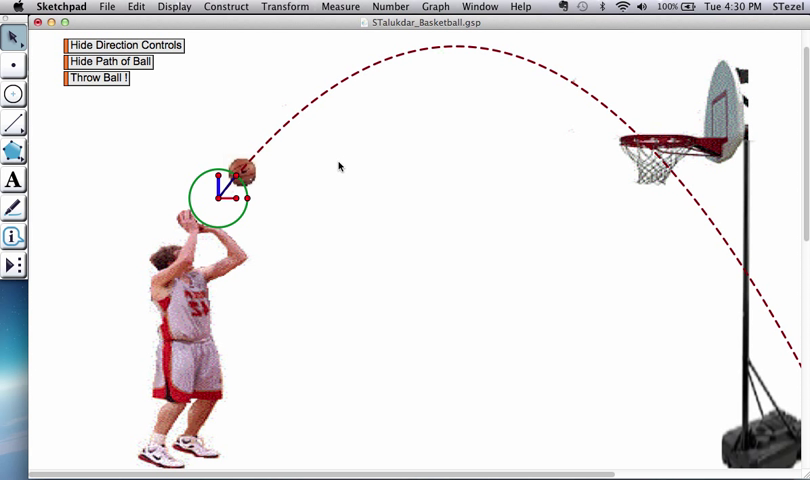